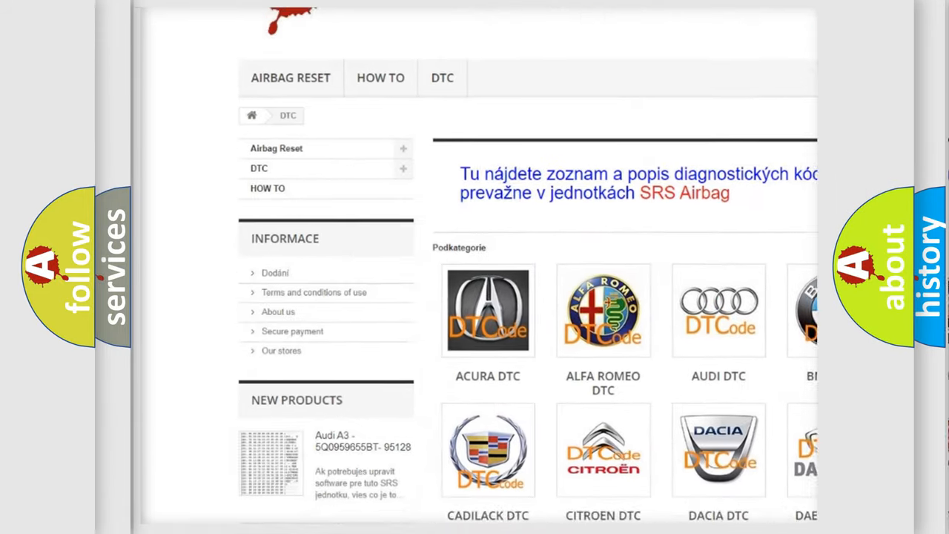
scroll("down", 3)
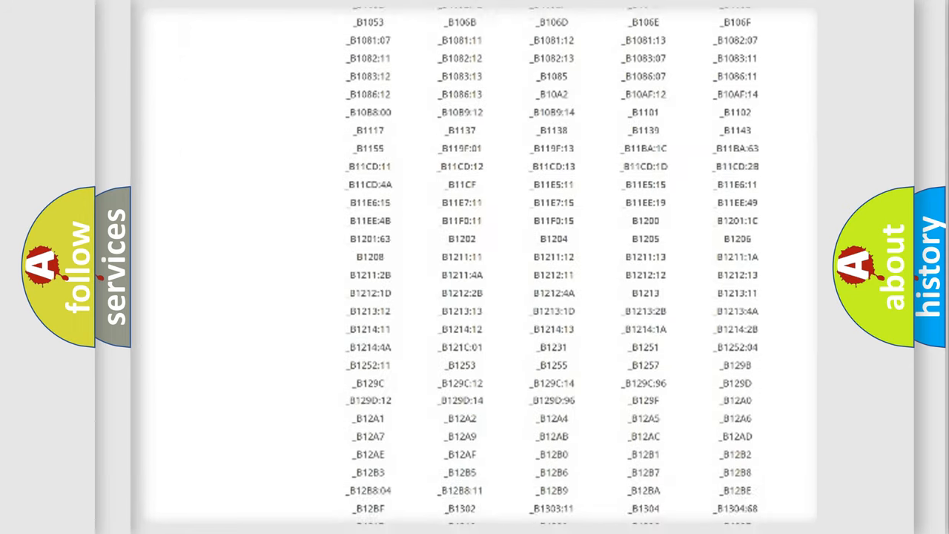
scroll("down", 3)
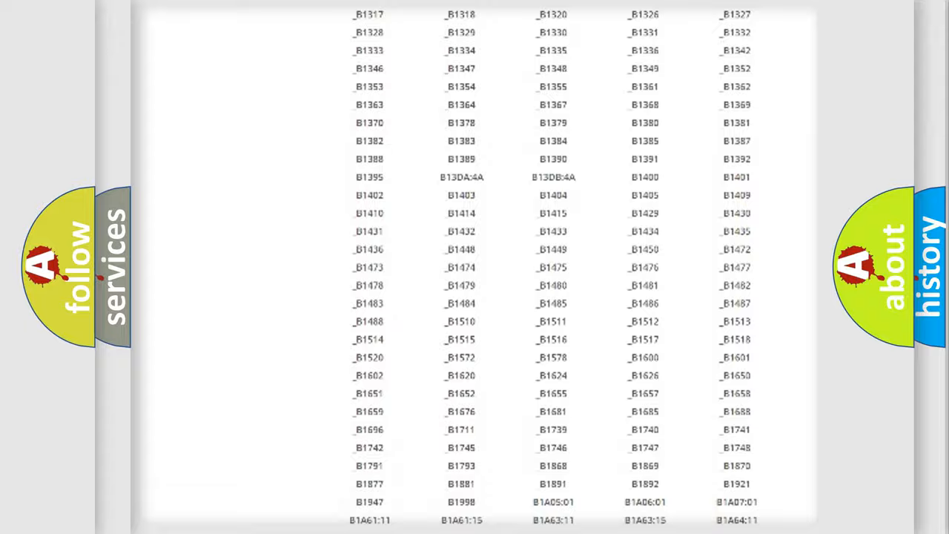
scroll("up", 3)
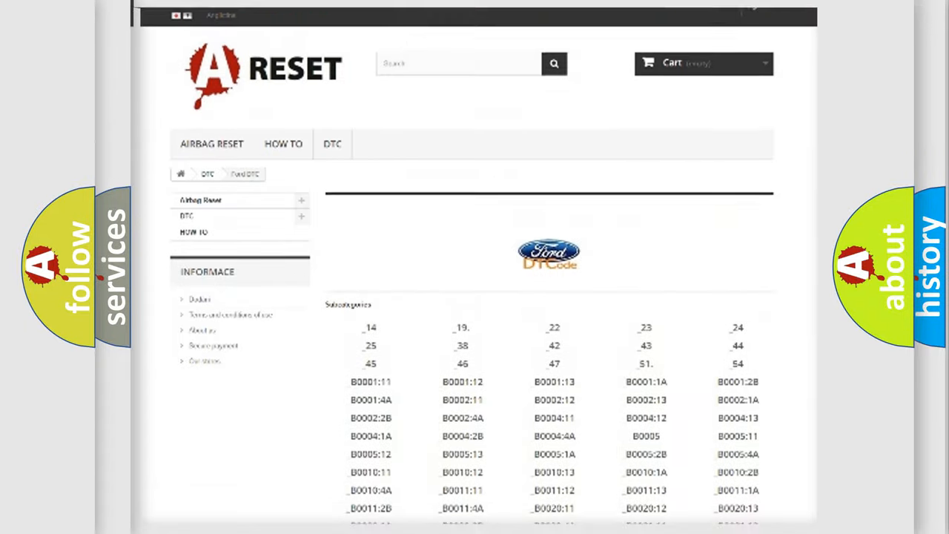